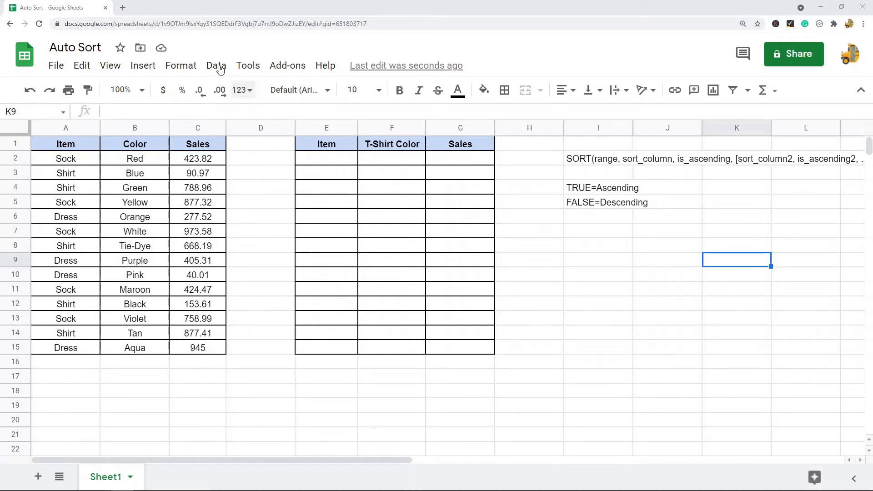
Step: Review the SORT syntax note, then enter =SORT(A2:C15) in E2 to sort by item
click(216, 65)
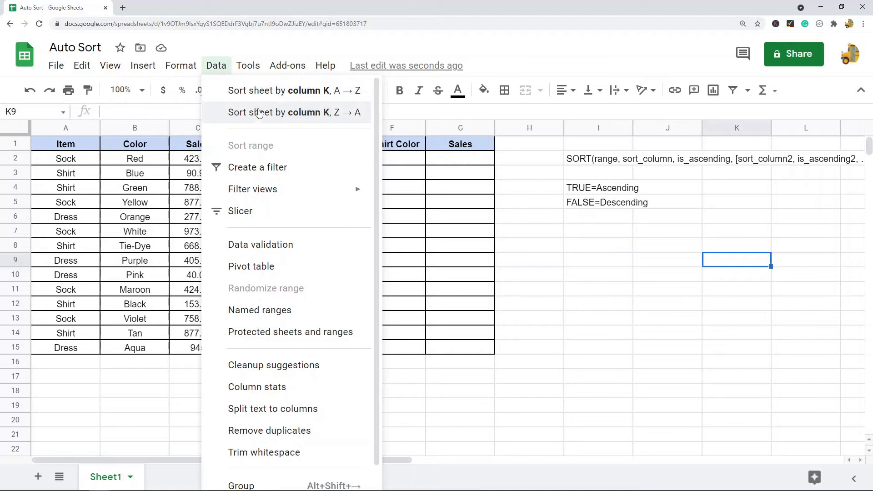
mouse_move(566, 271)
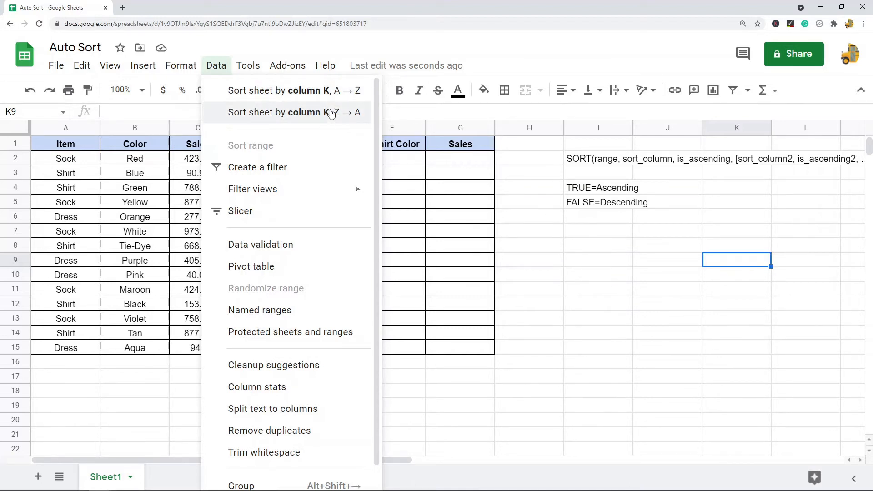
mouse_move(292, 90)
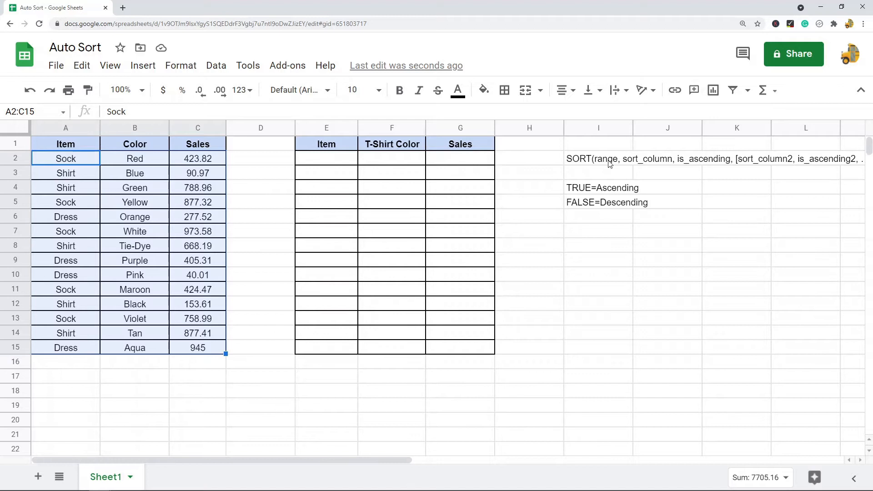
click(598, 159)
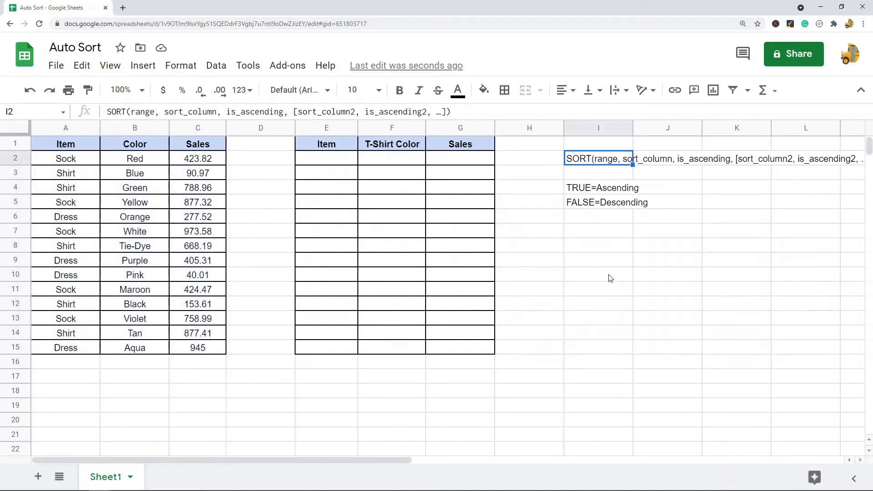
click(597, 260)
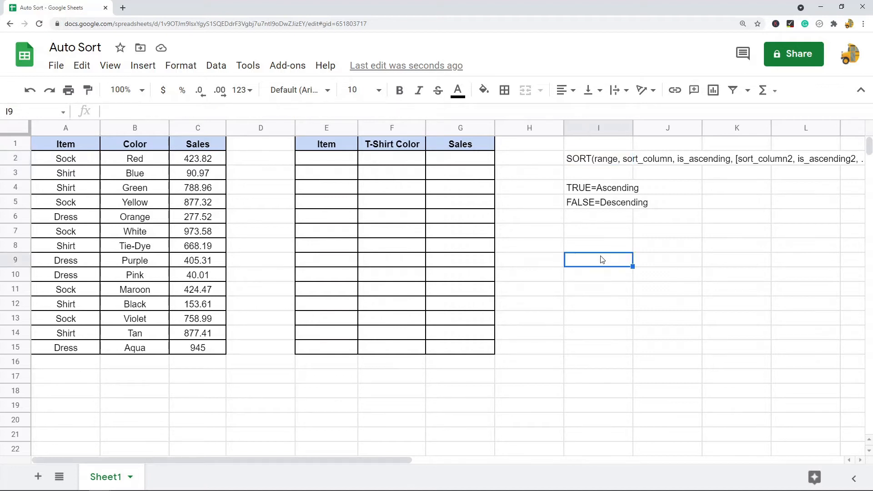
mouse_move(579, 165)
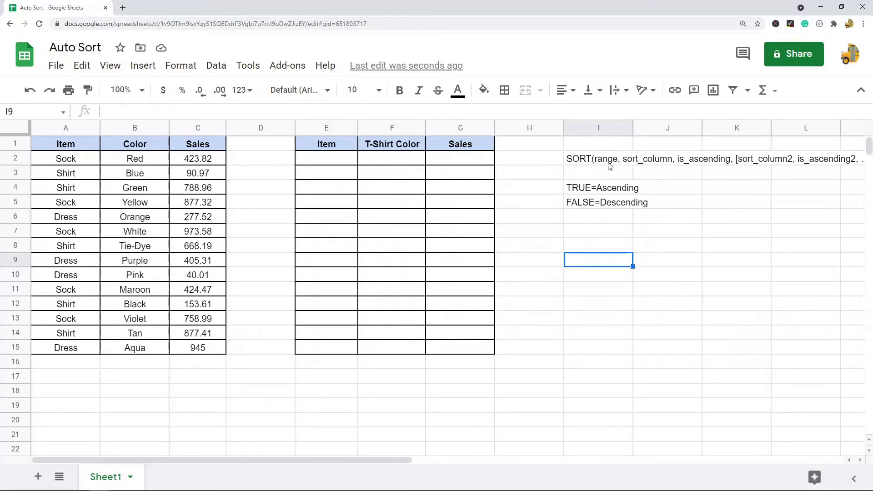
mouse_move(646, 167)
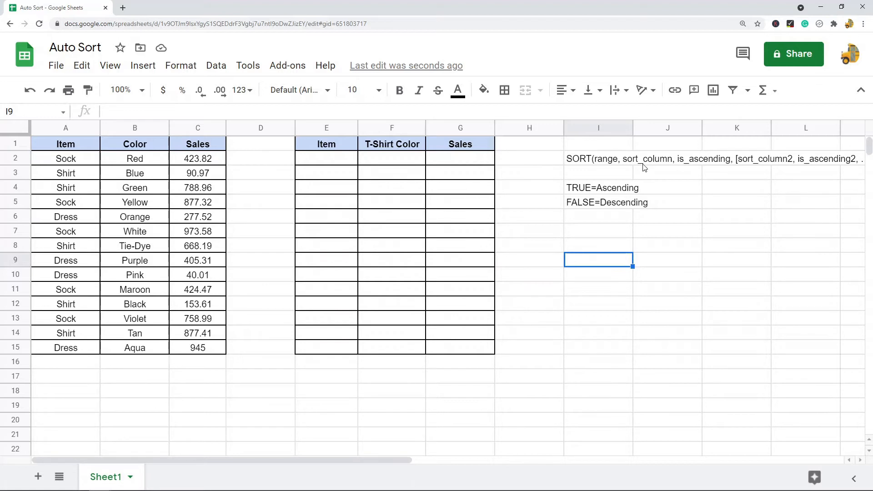
mouse_move(658, 166)
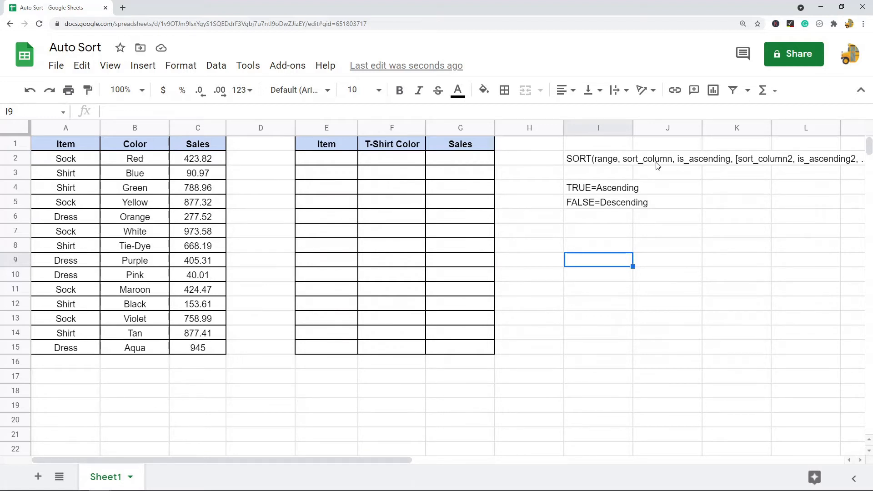
mouse_move(693, 167)
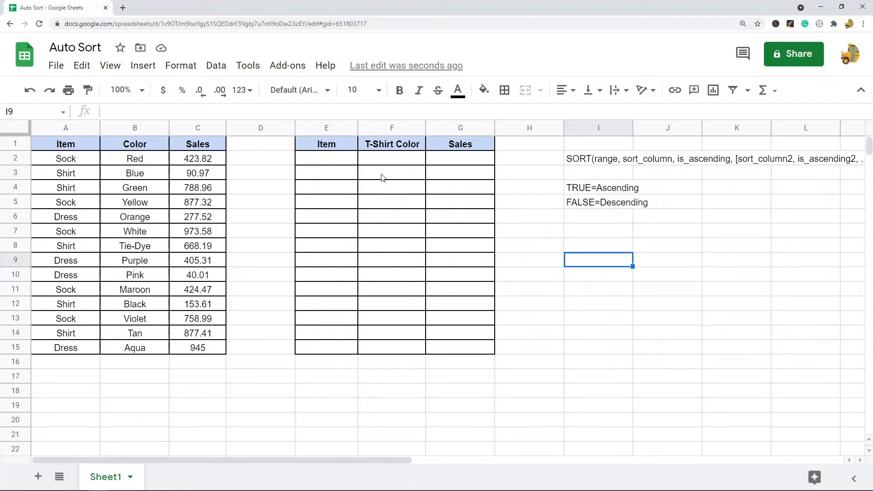
mouse_move(339, 166)
text(=)
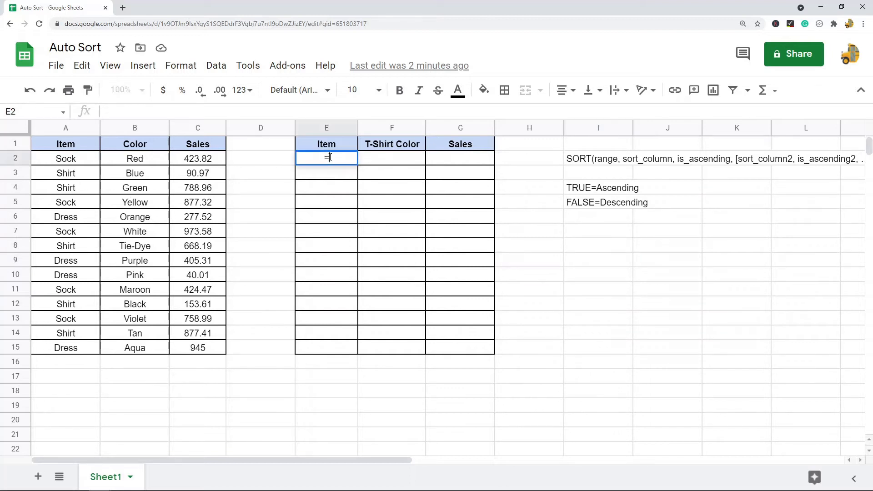
text(sort)
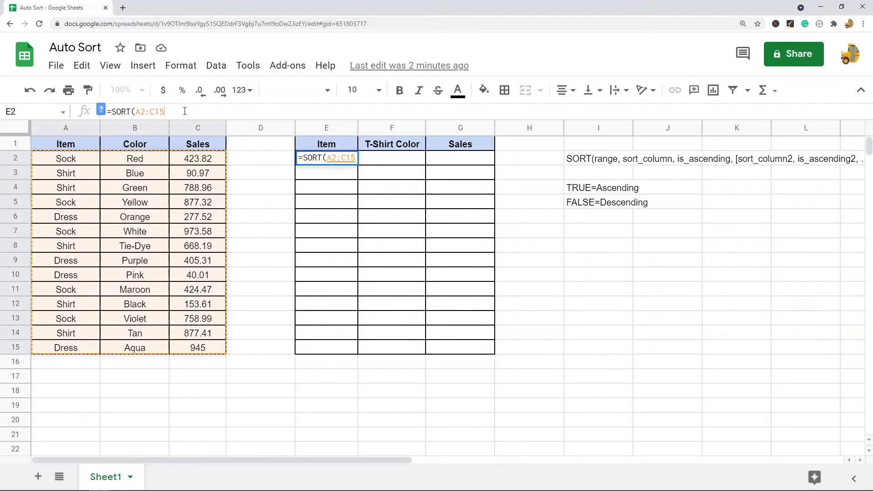
text())
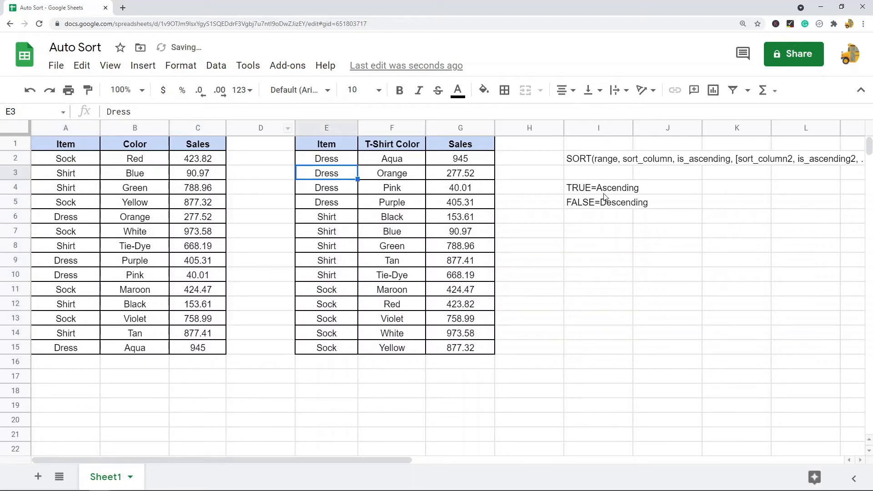
click(327, 158)
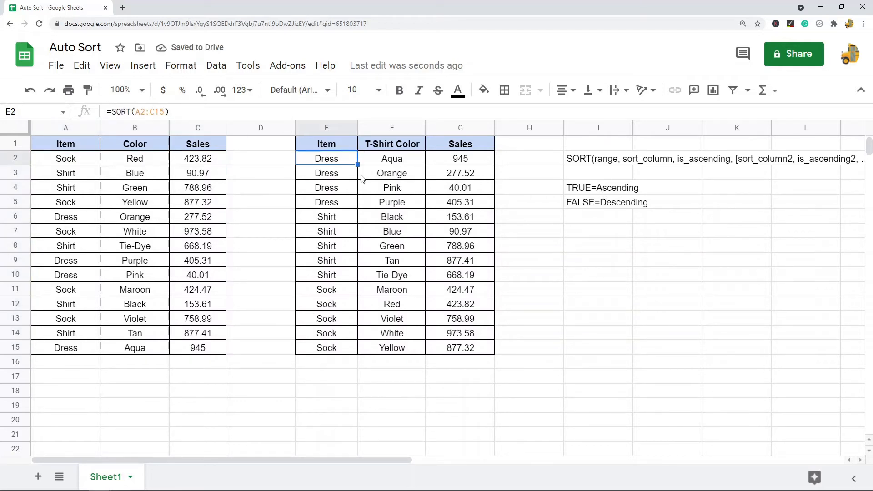
Step: Change the E2 formula to =SORT(A2:C15,1,FALSE) so the Sock rows come first
double_click(326, 158)
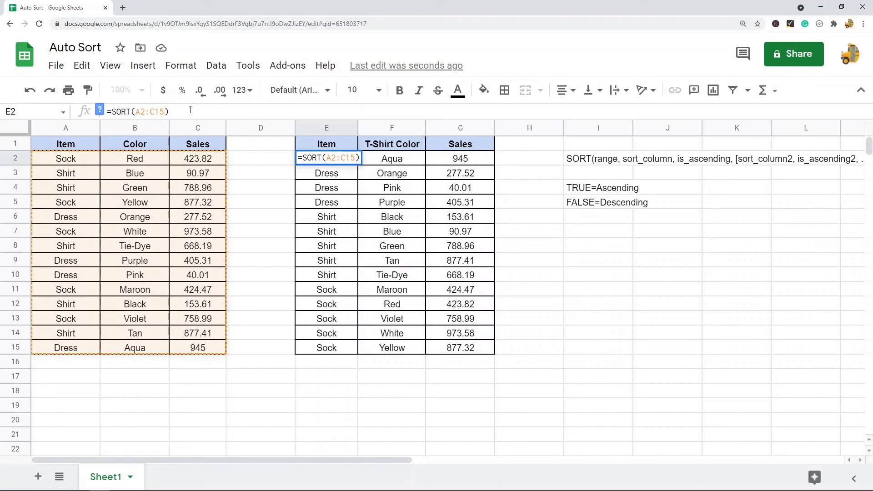
text(,1)
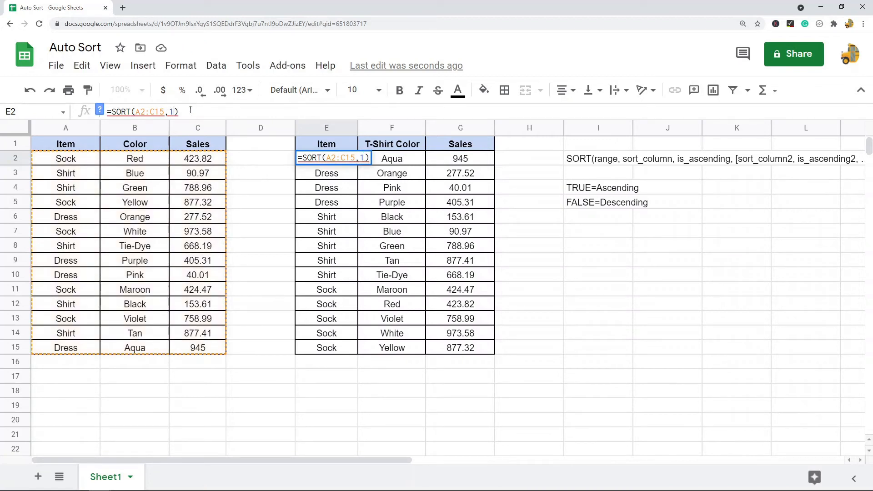
text(,TRUE)
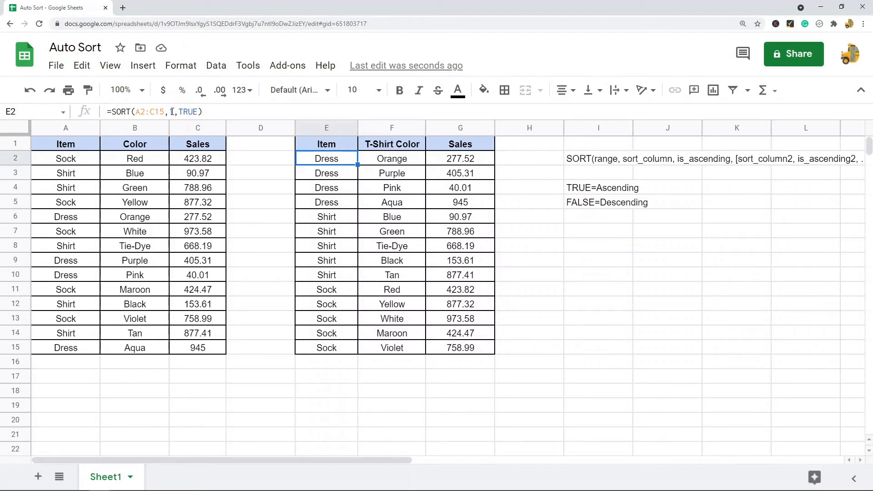
text(1)
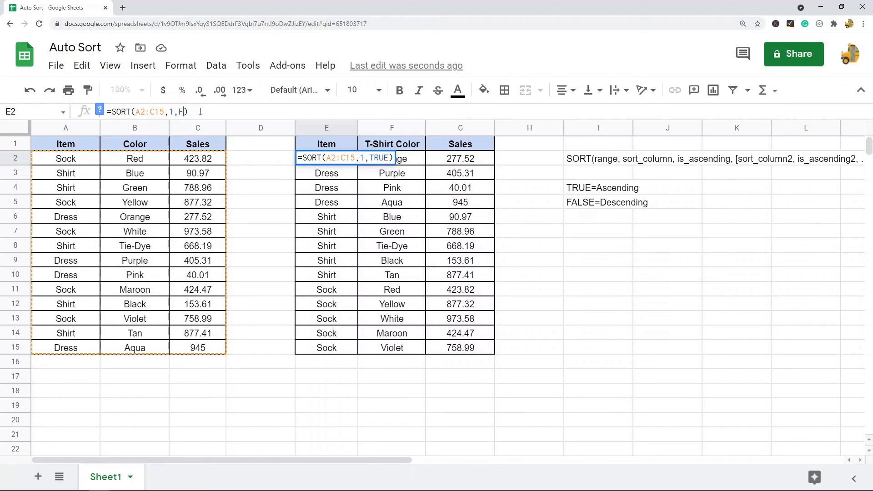
text(ALSE)
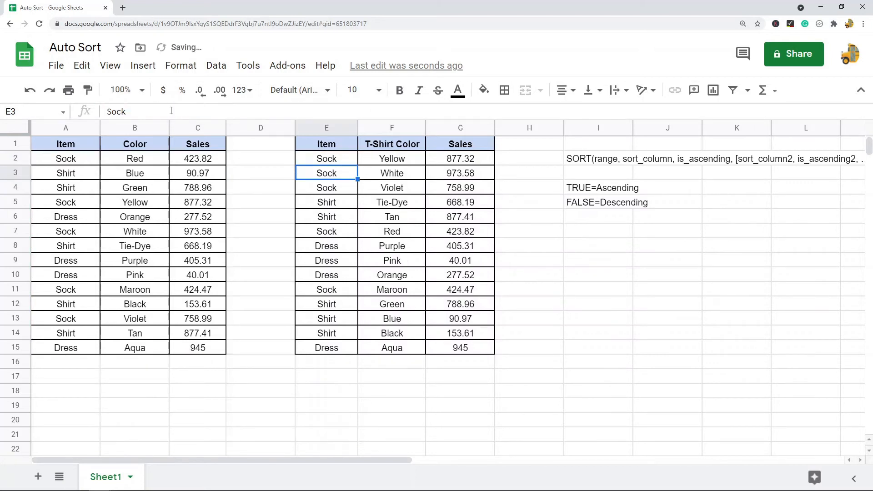
Step: Edit E2 to =SORT(A2:C15,1,TRUE,2,FALSE), sorting item ascending, then color descending
click(326, 158)
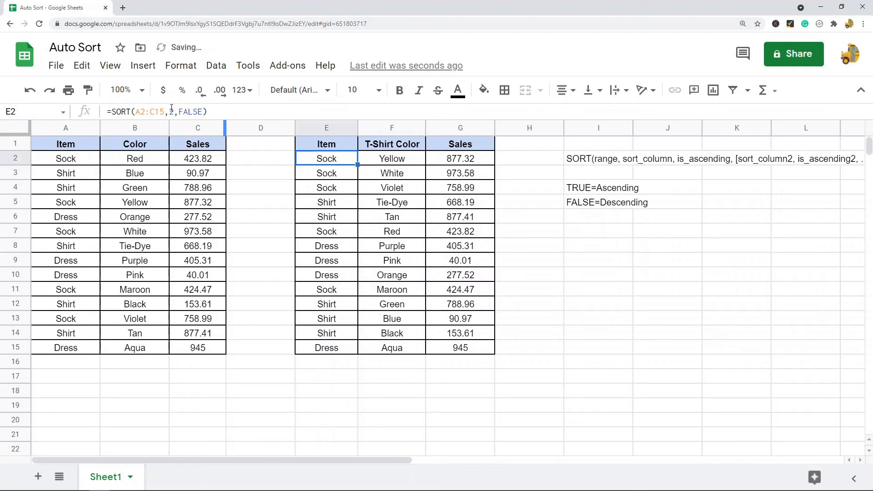
text(1)
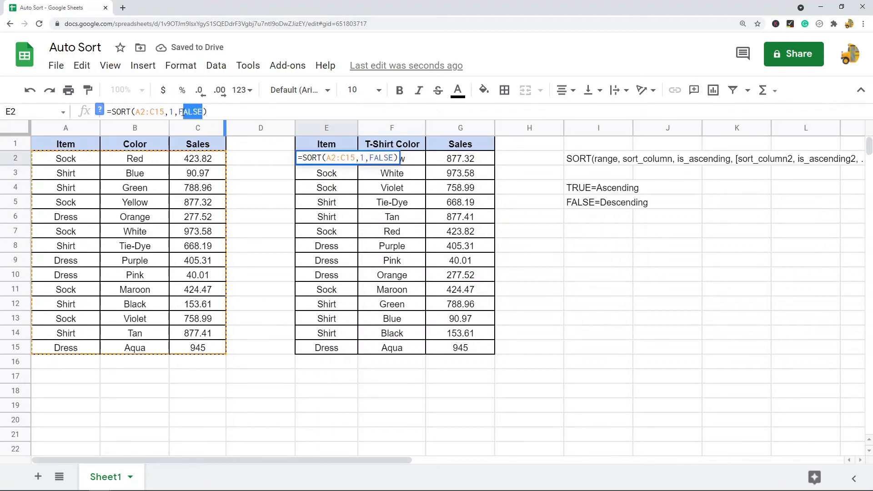
text(TRU)
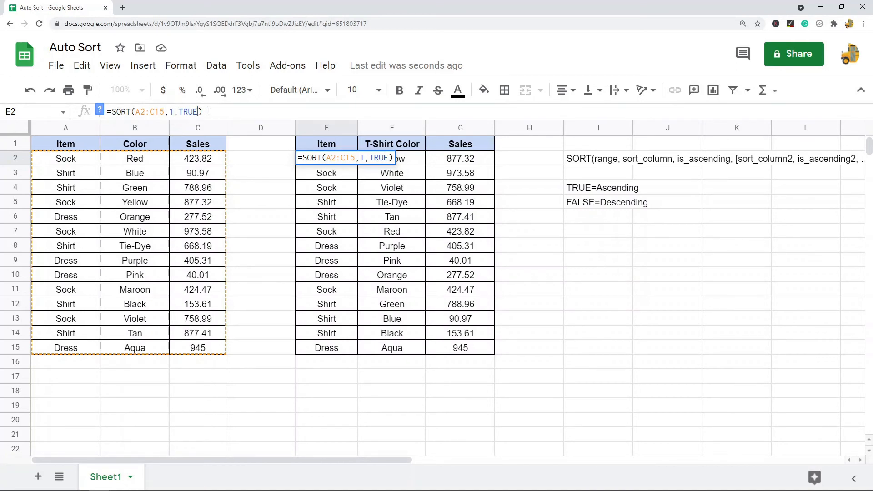
text(,2,)
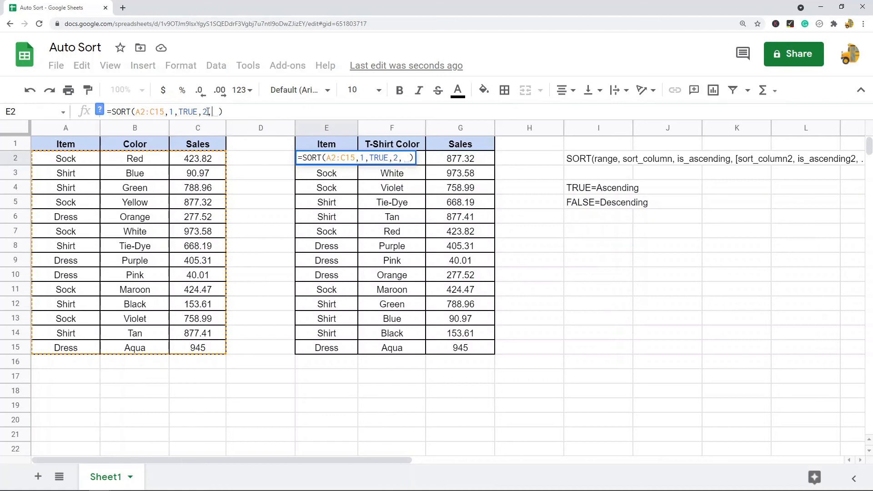
text(F)
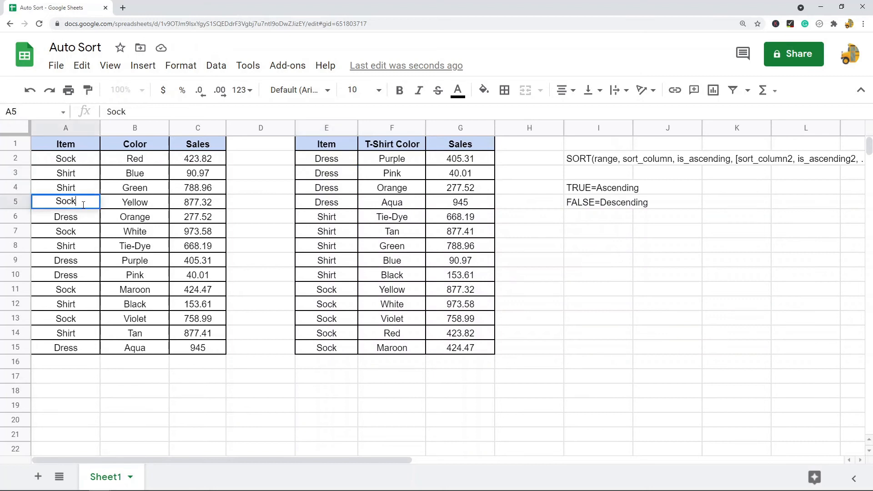
Step: Replace Sock with Shirt in A5 and commit the change
text(Shirt)
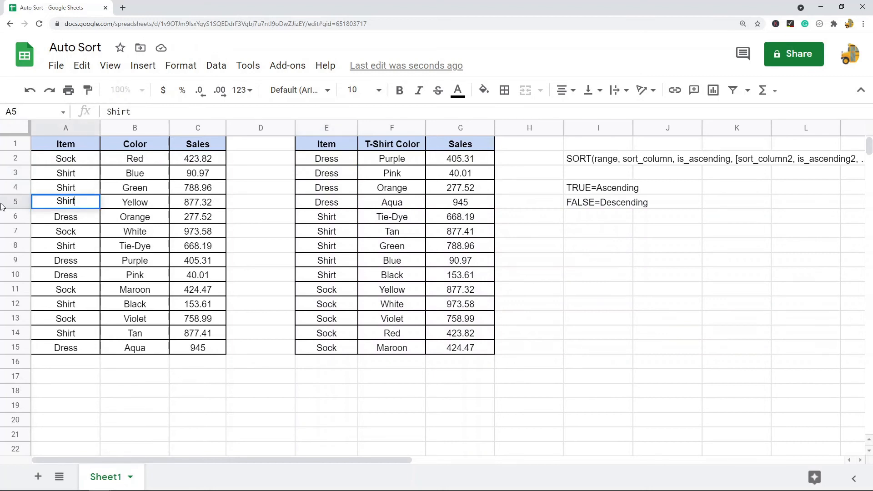
click(391, 231)
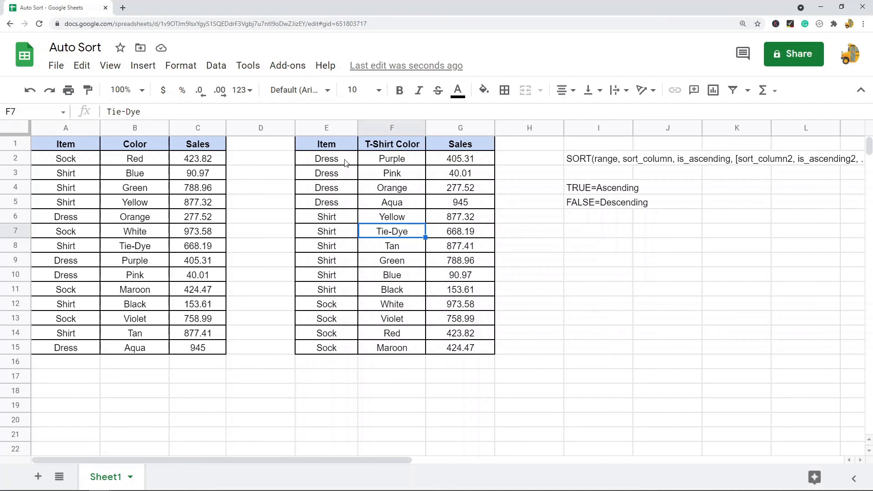
mouse_move(37, 477)
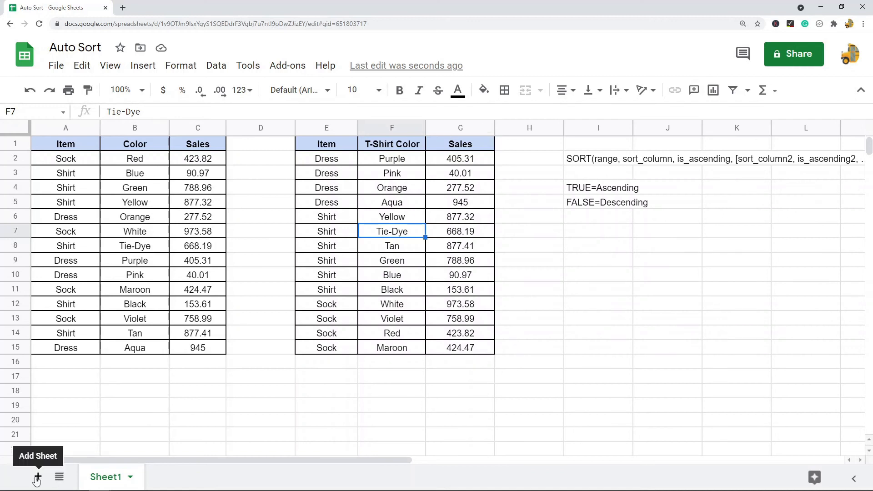
Step: Add blank Sheet4, return to Sheet1, then select all cells and deselect at I9
click(37, 476)
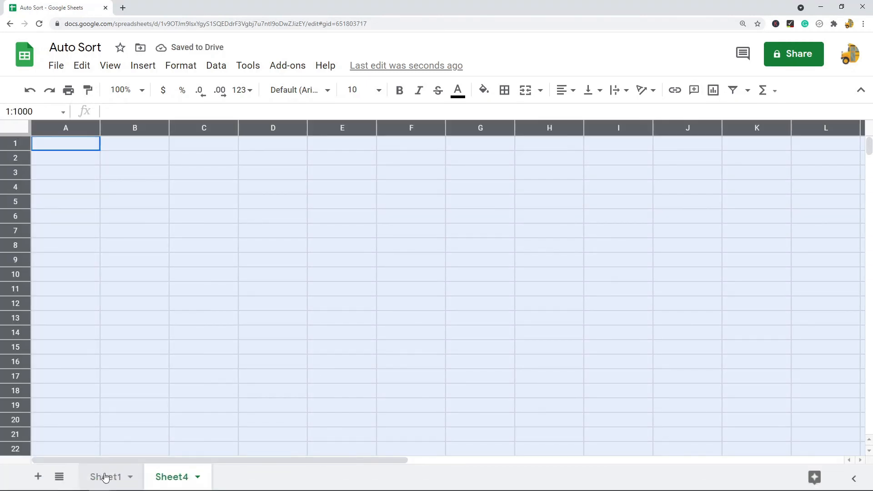
click(105, 477)
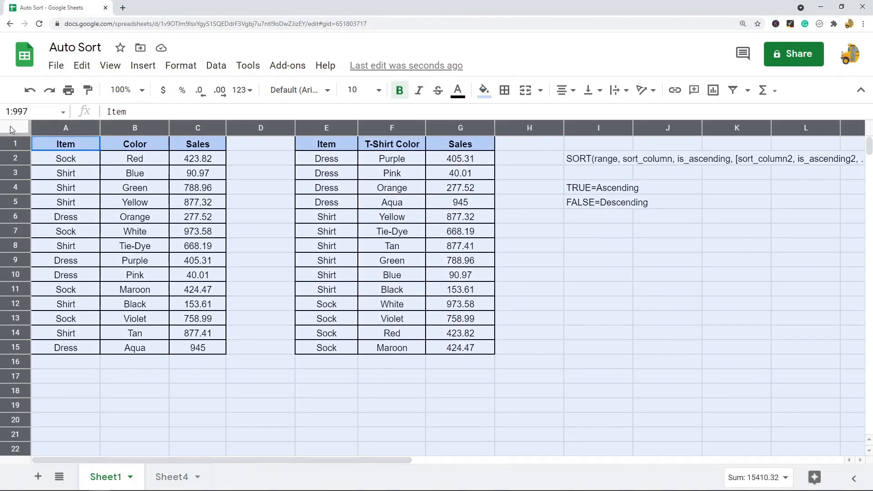
click(173, 476)
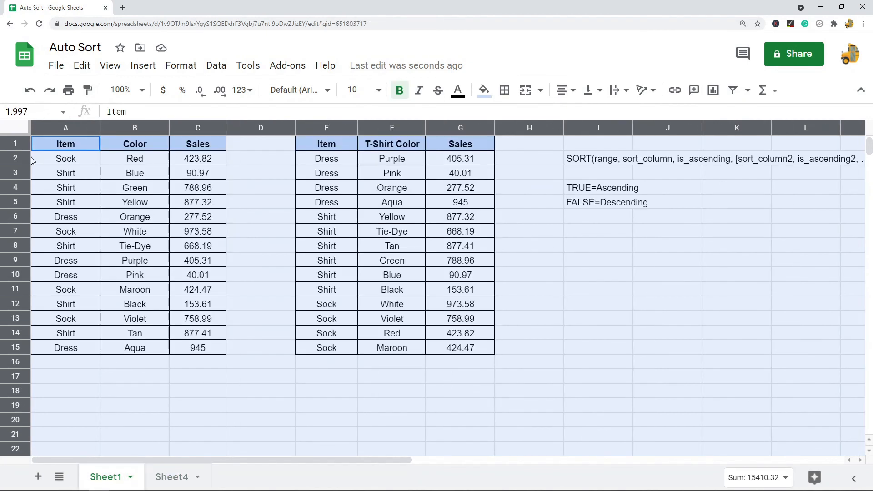
mouse_move(599, 280)
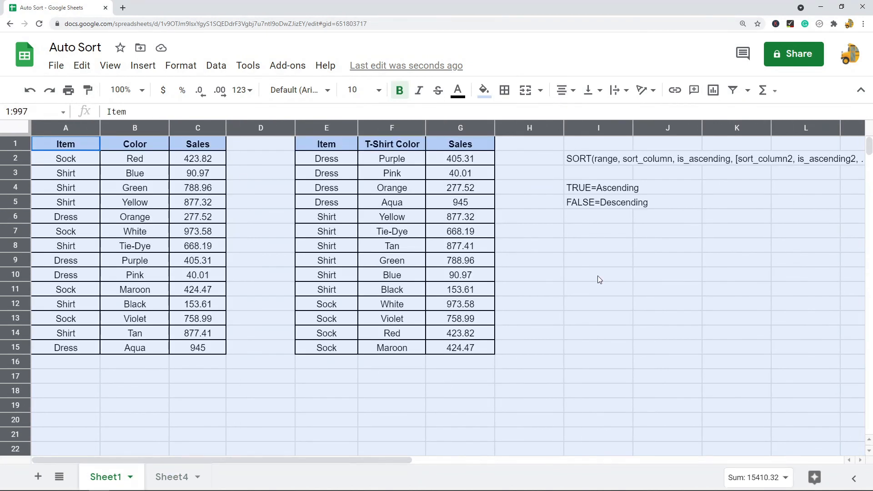
mouse_move(624, 273)
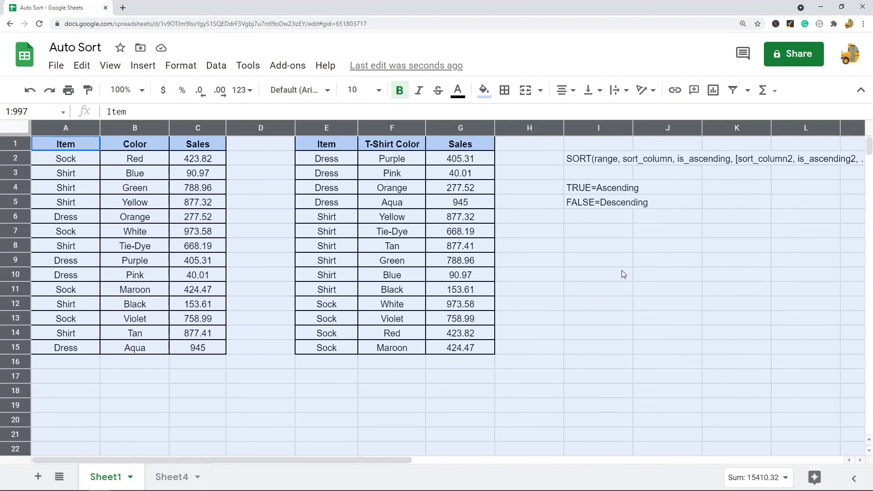
mouse_move(607, 268)
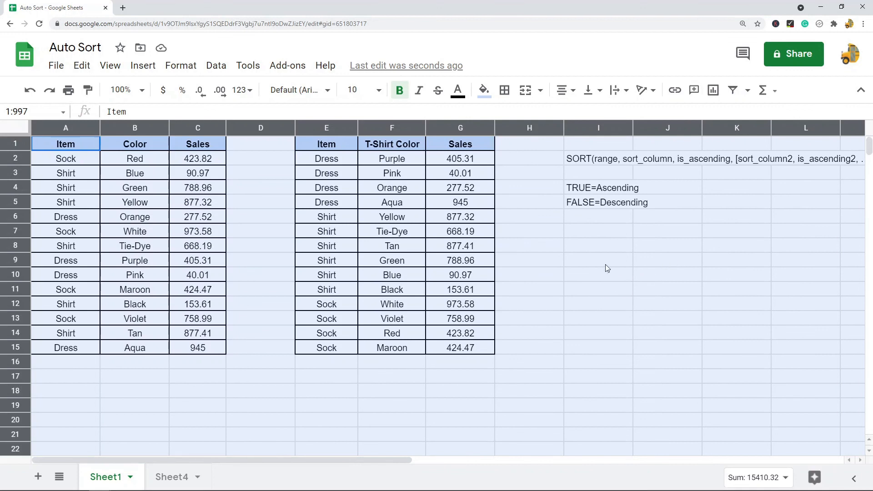
click(598, 259)
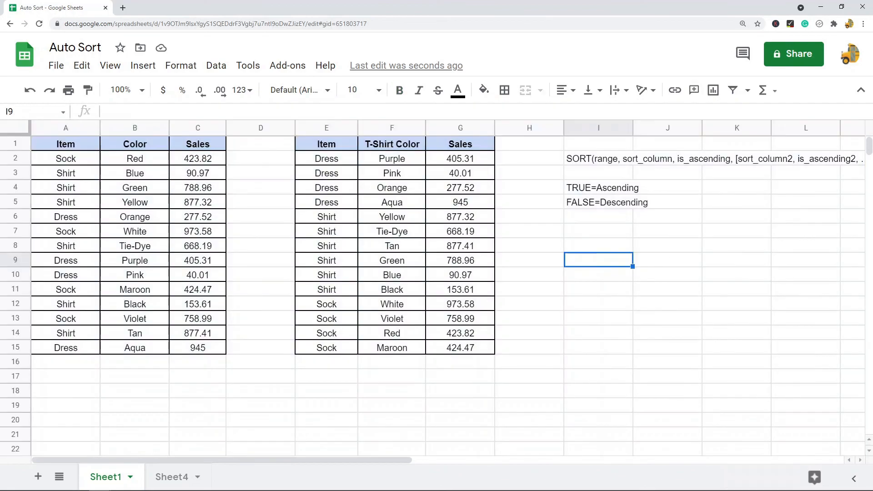